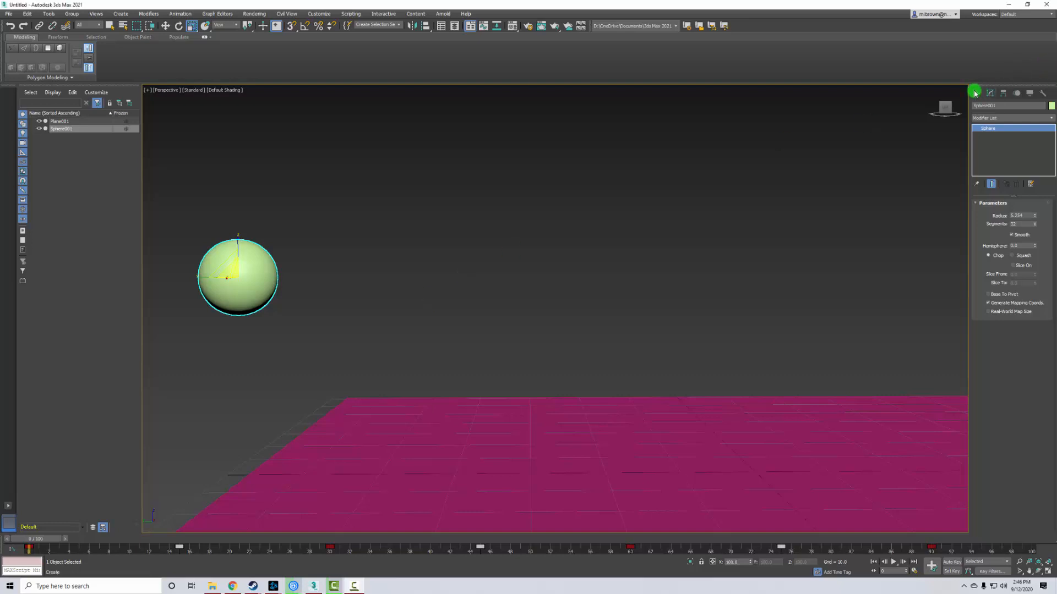
Open Sphere001's Modifier List in the Modify panel and scroll down toward Stretch
click(975, 93)
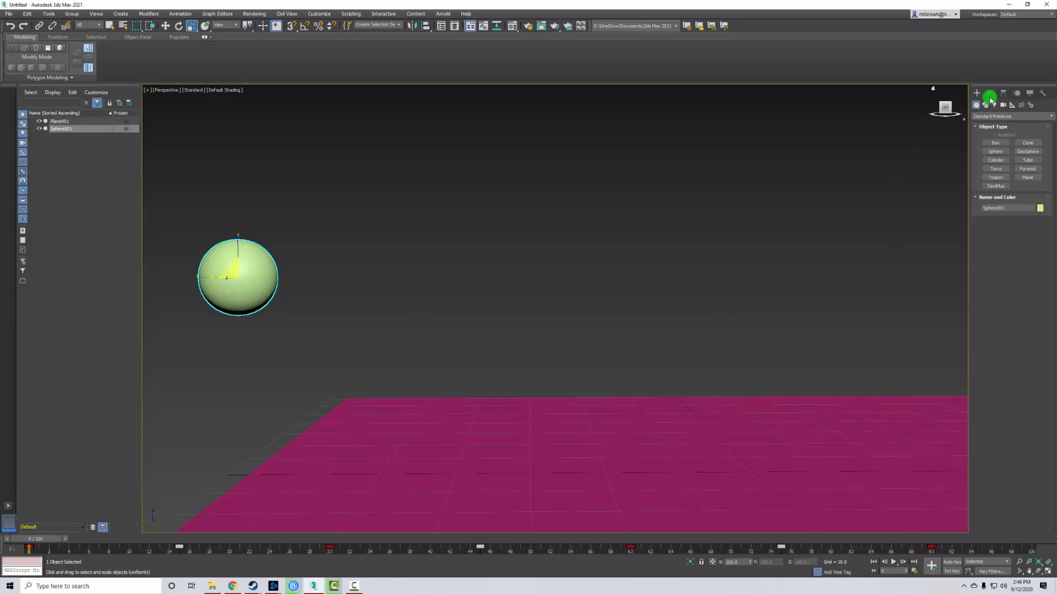
mouse_move(987, 99)
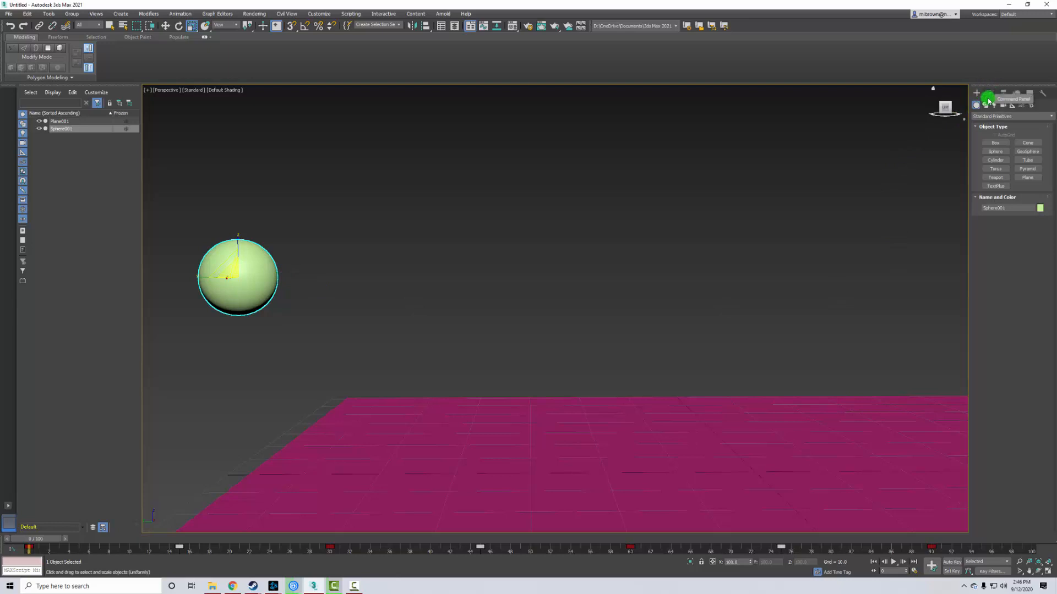
click(987, 99)
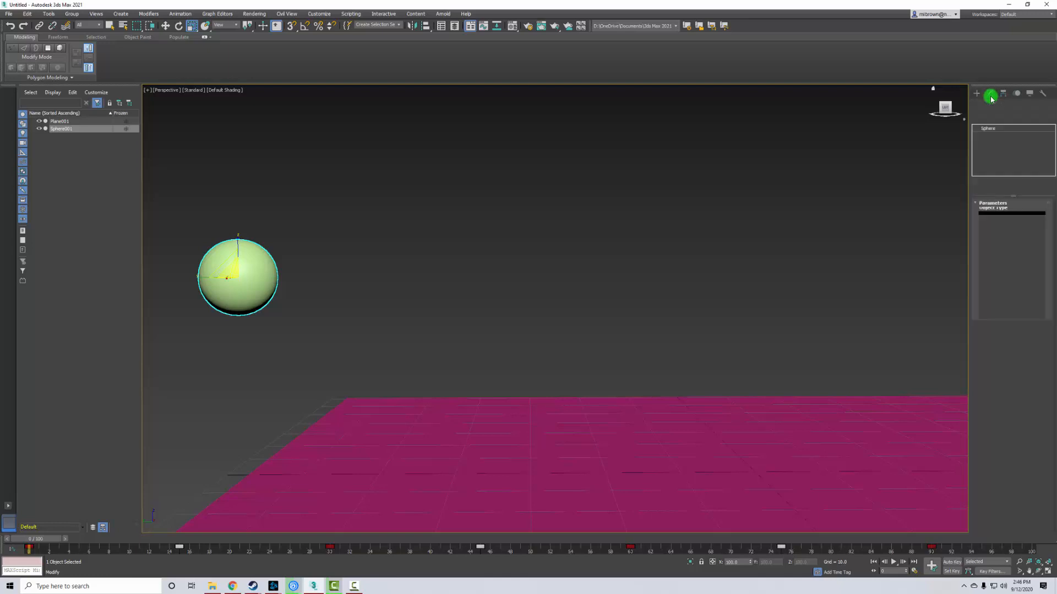
click(991, 93)
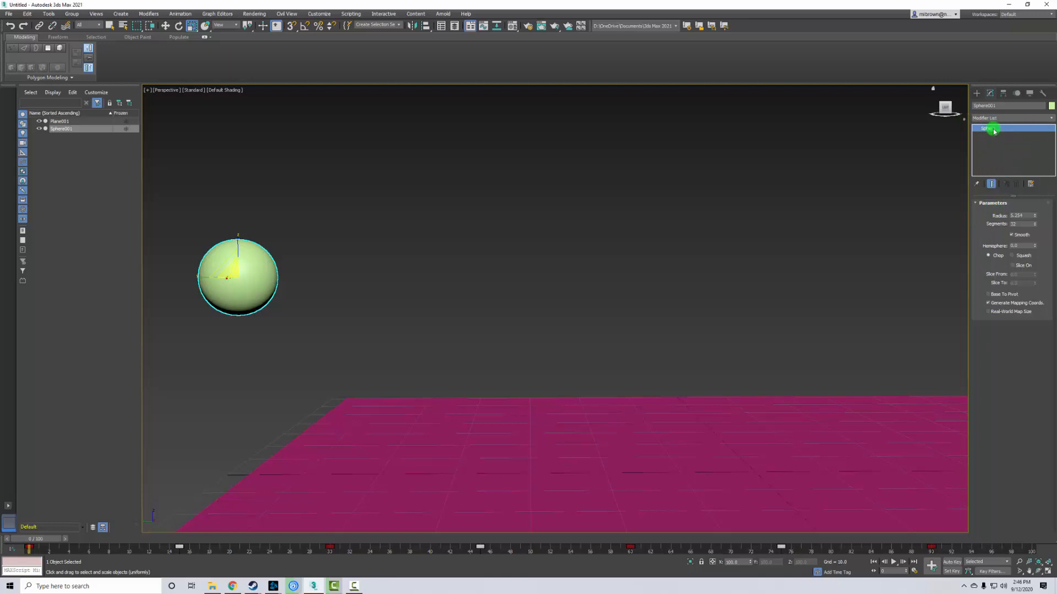
click(1011, 118)
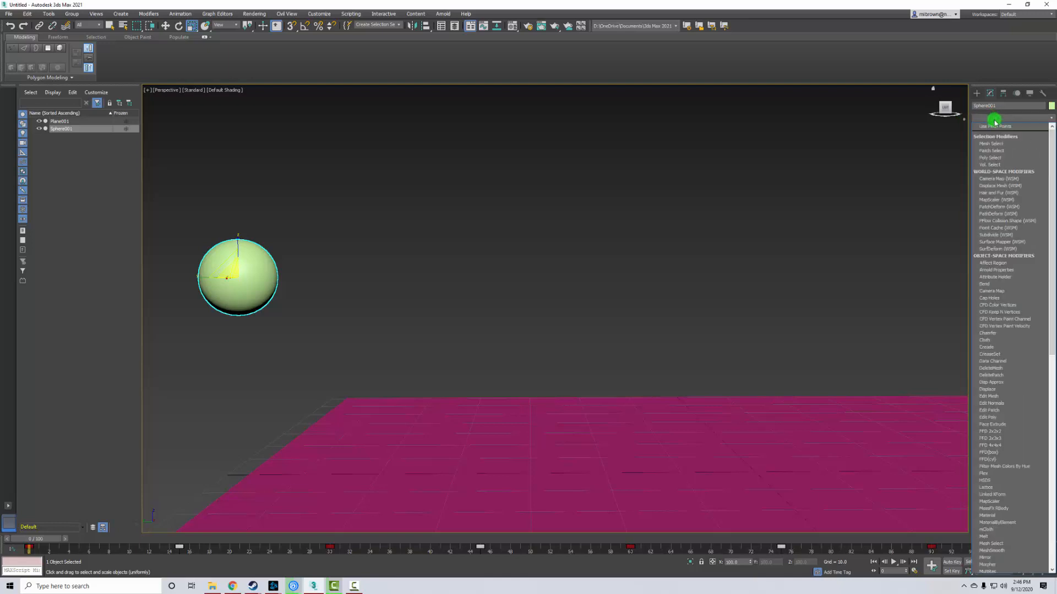
scroll(down, 3)
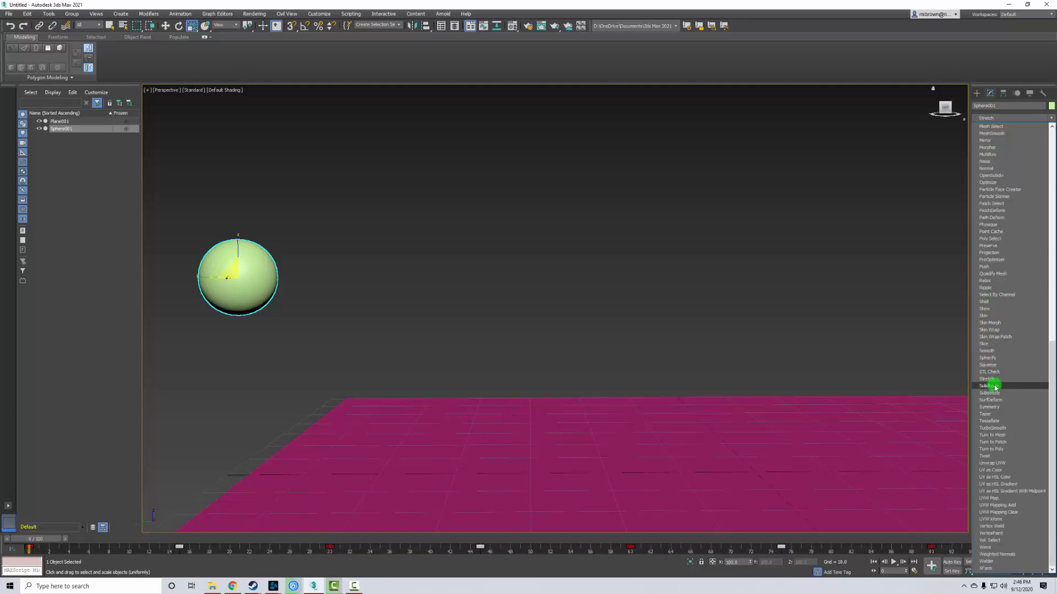
mouse_move(990, 378)
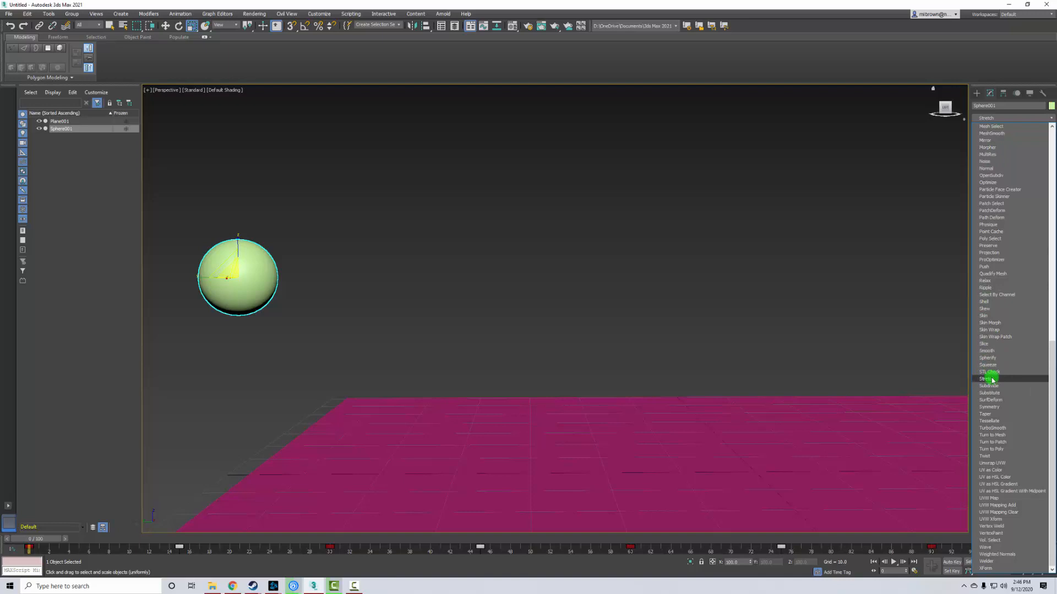
Apply Stretch from the Modifier List, placing it above Sphere in the stack
click(990, 378)
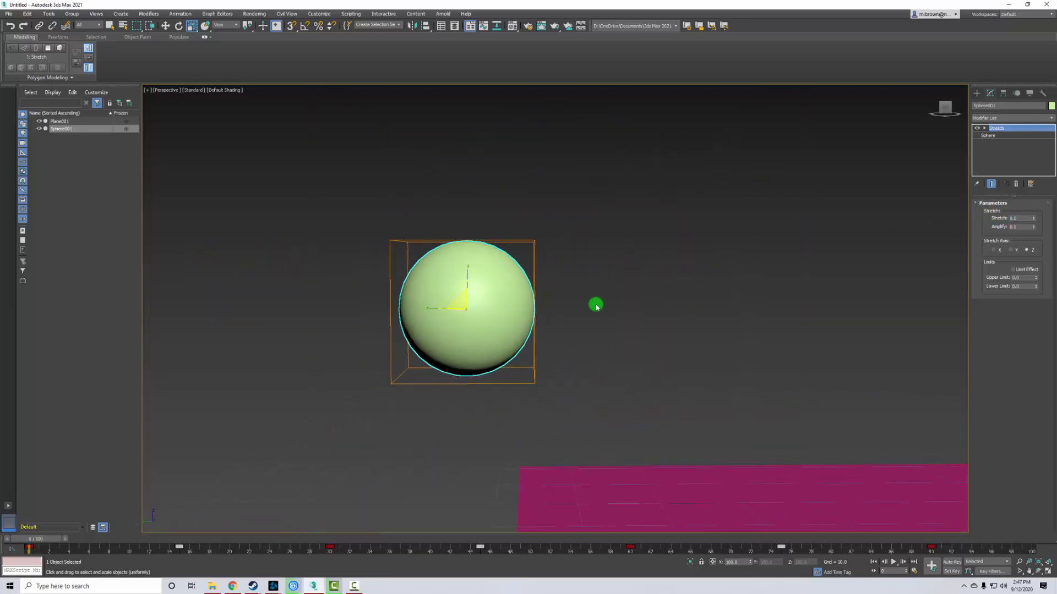
mouse_move(588, 303)
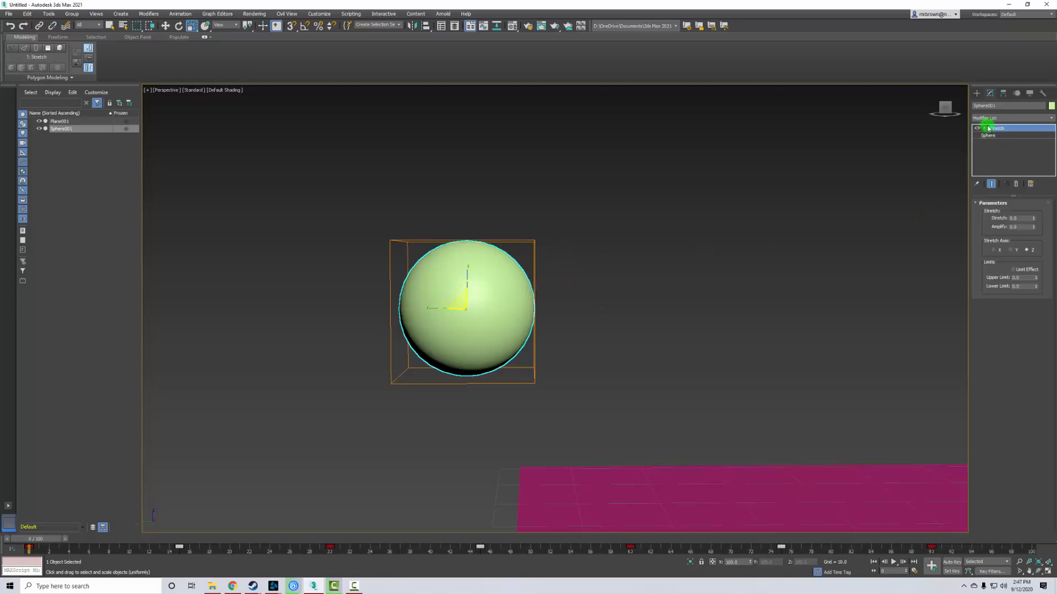
Expand the Stretch modifier and select its Gizmo sub-object
click(979, 129)
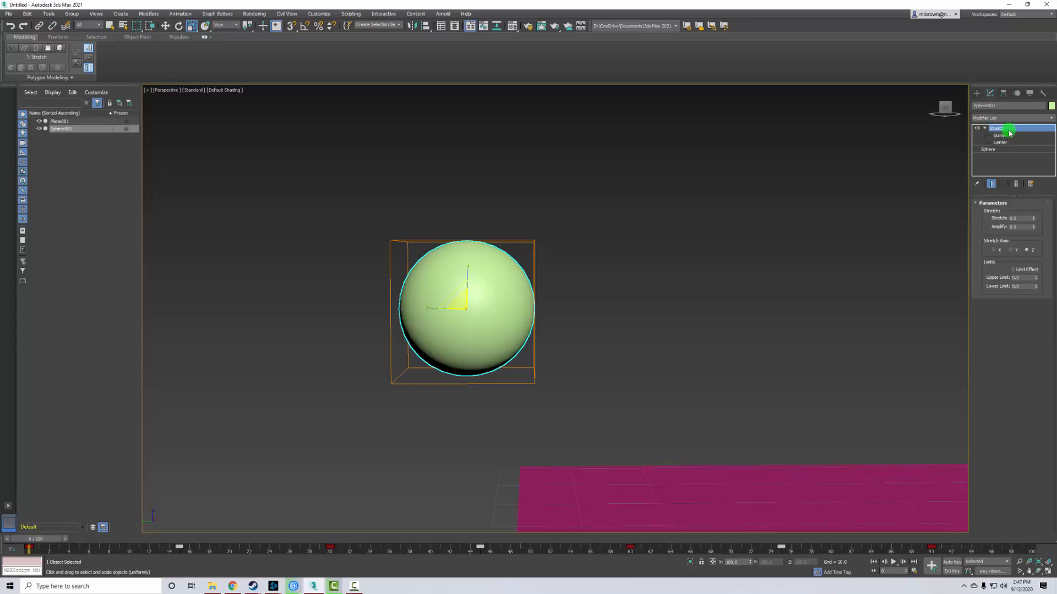
click(999, 128)
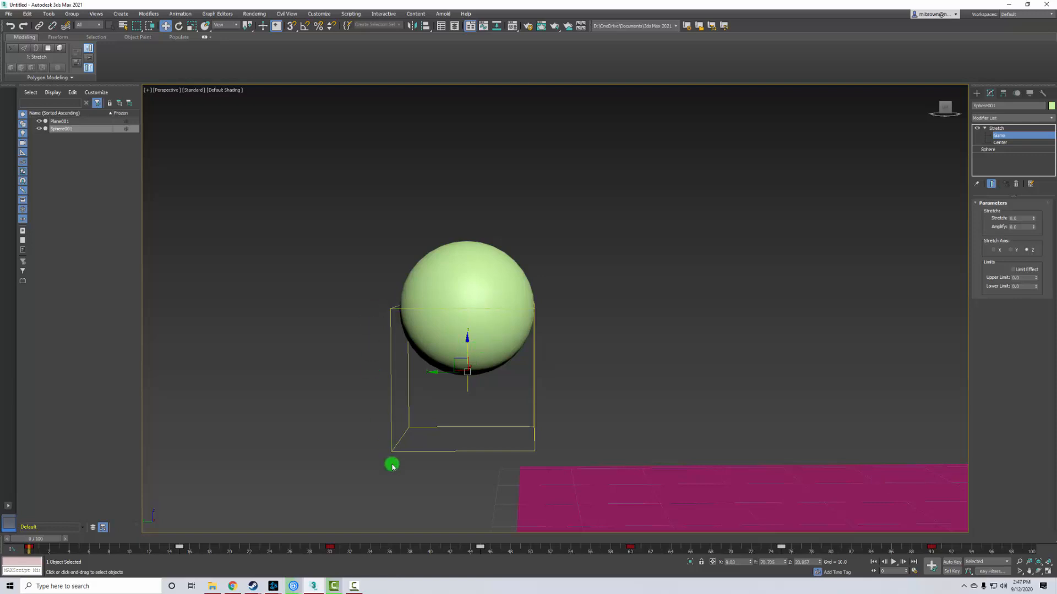
mouse_move(859, 239)
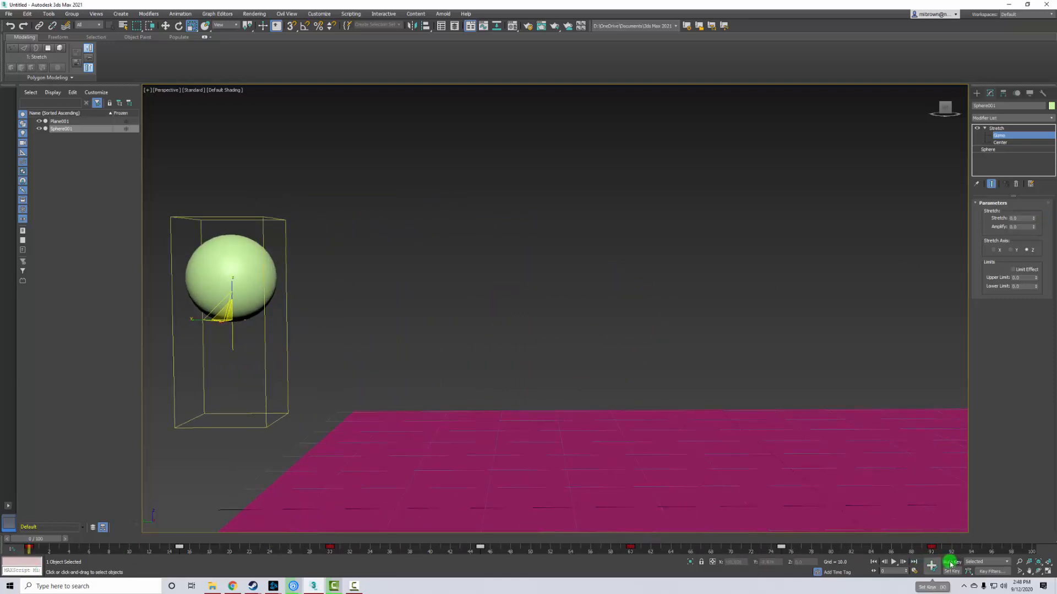
With Auto Key on, go to the floor-impact frame and enter a new Stretch amount
click(932, 561)
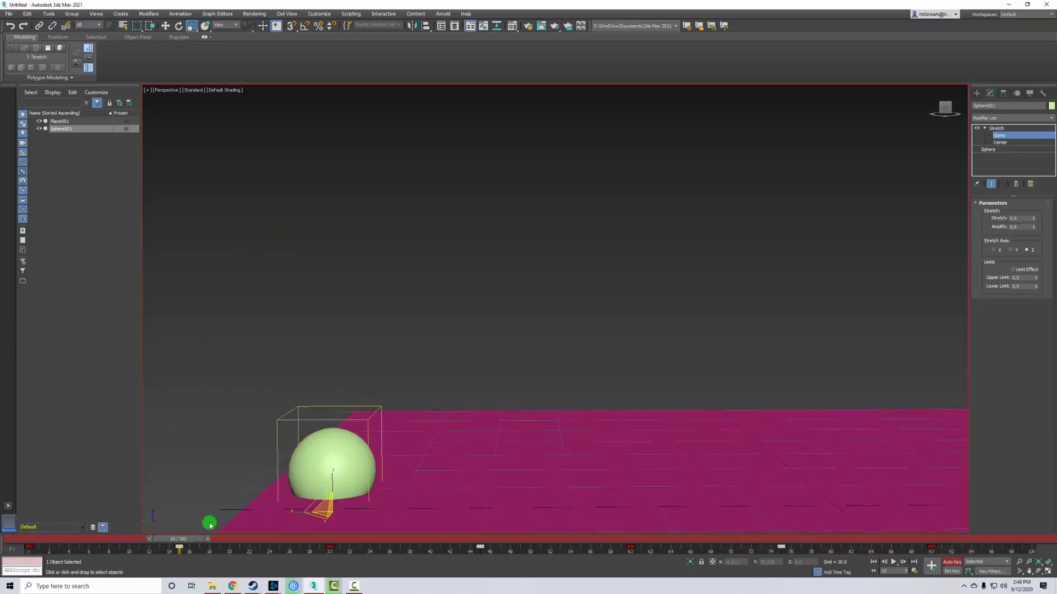
click(1020, 217)
text(-0.5)
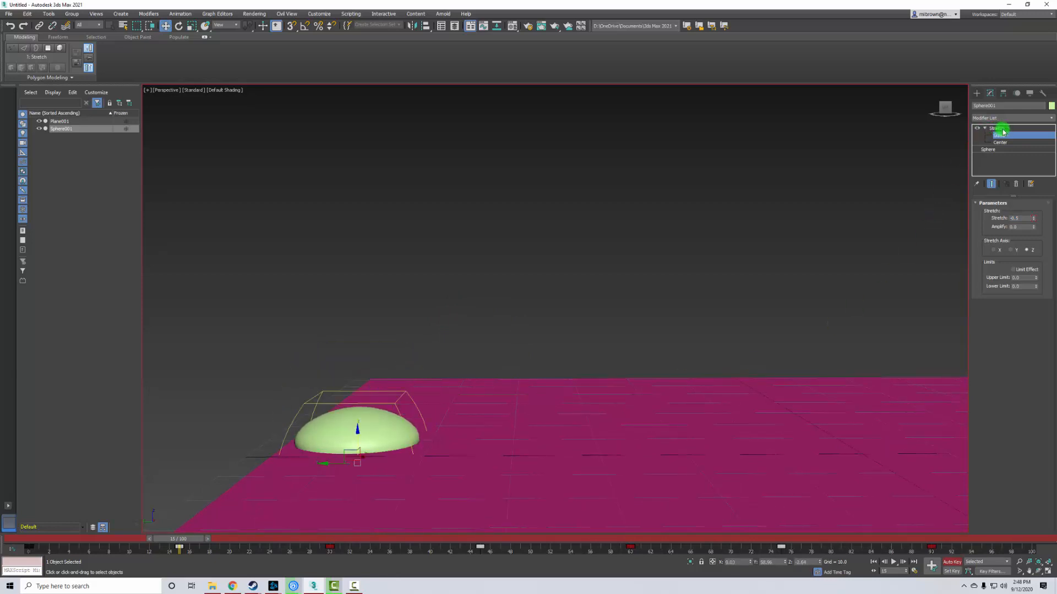
click(999, 128)
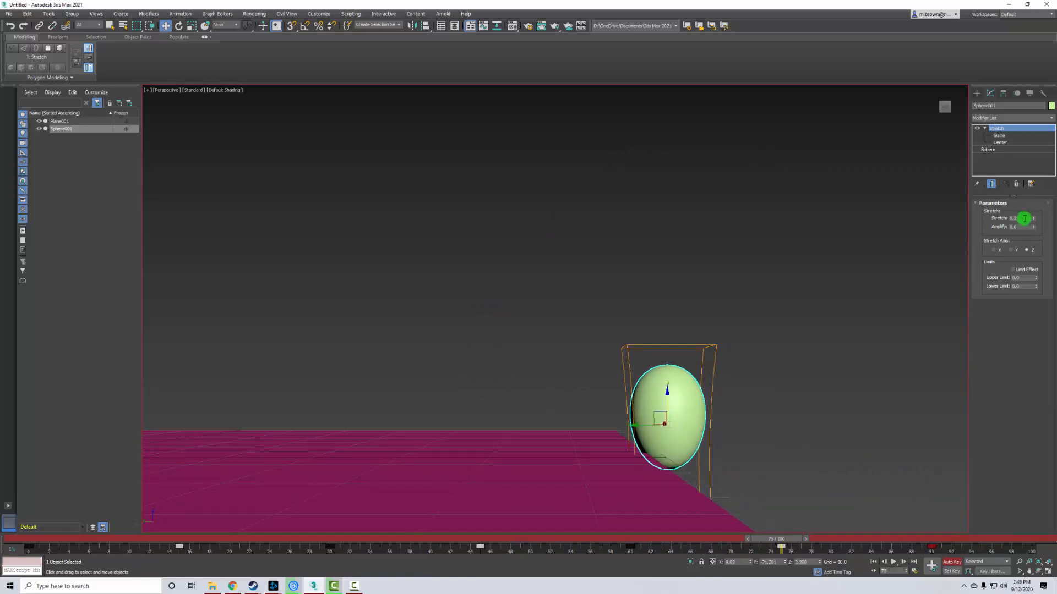
triple_click(1018, 218)
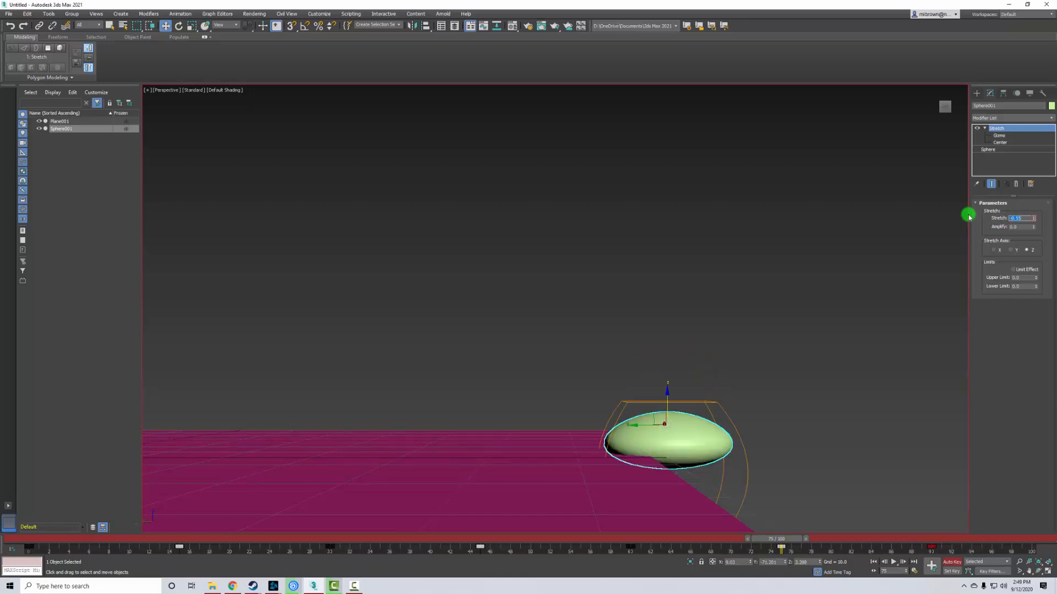
mouse_move(667, 391)
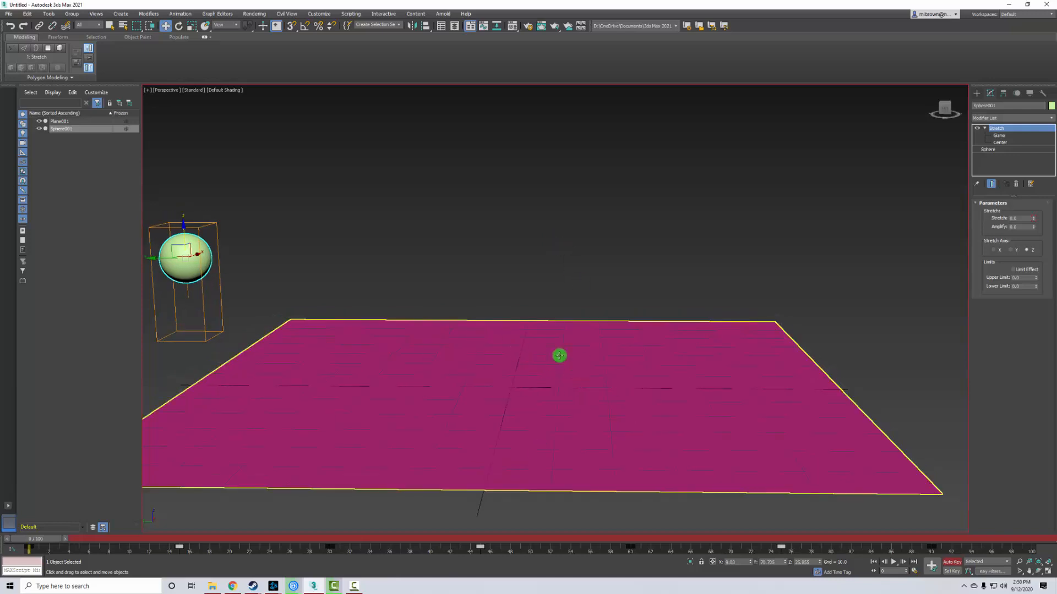
mouse_move(486, 375)
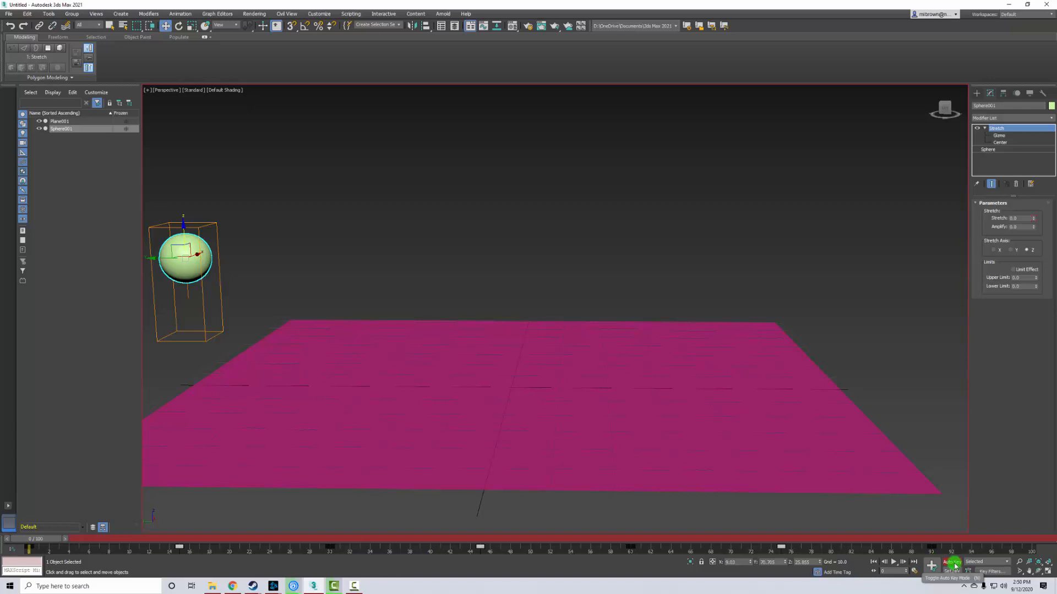
Switch Auto Key mode off
click(931, 564)
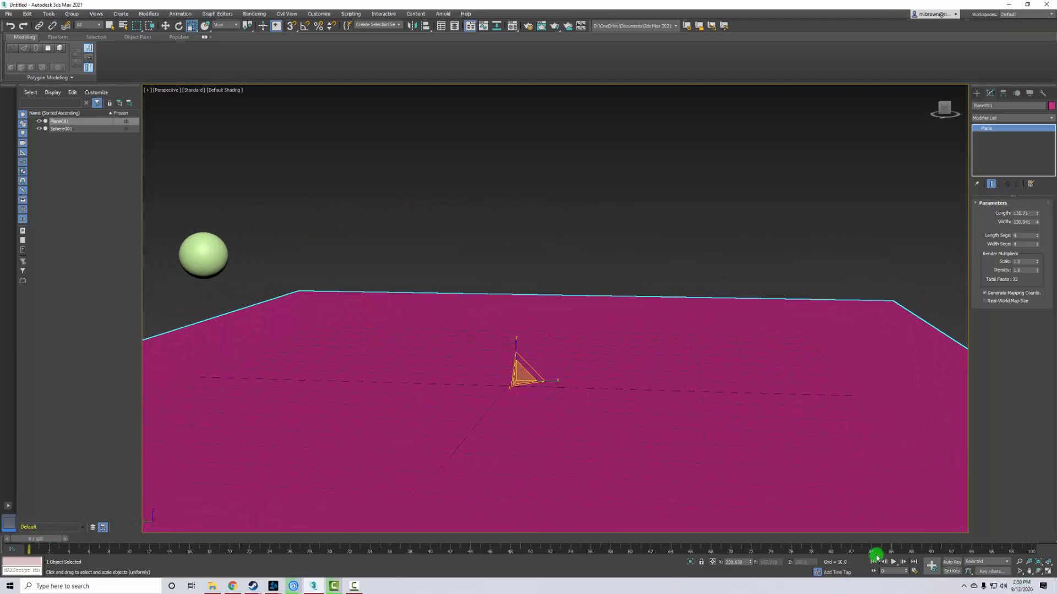
click(891, 561)
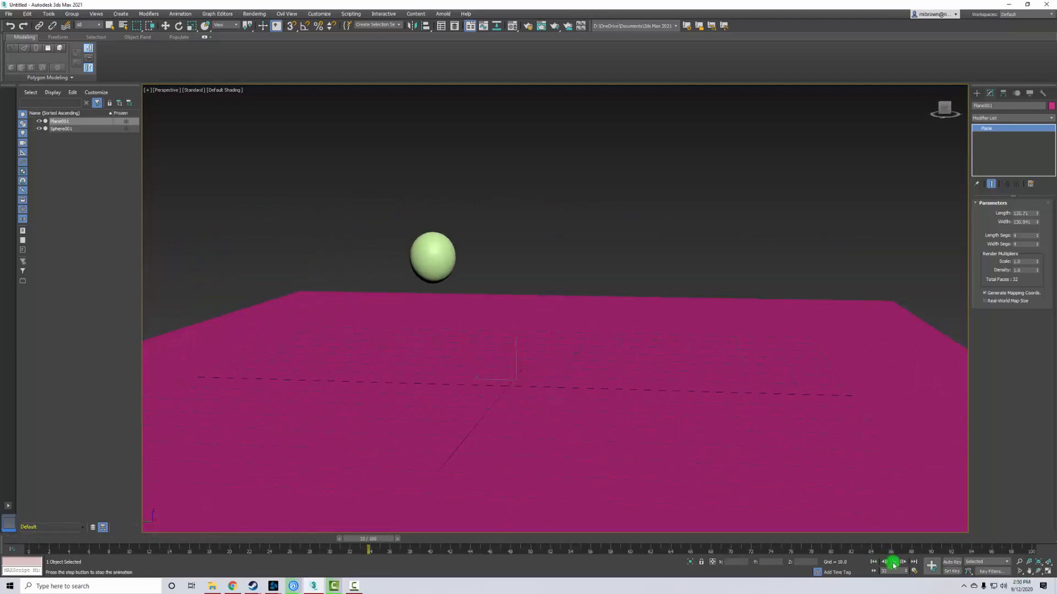
click(892, 562)
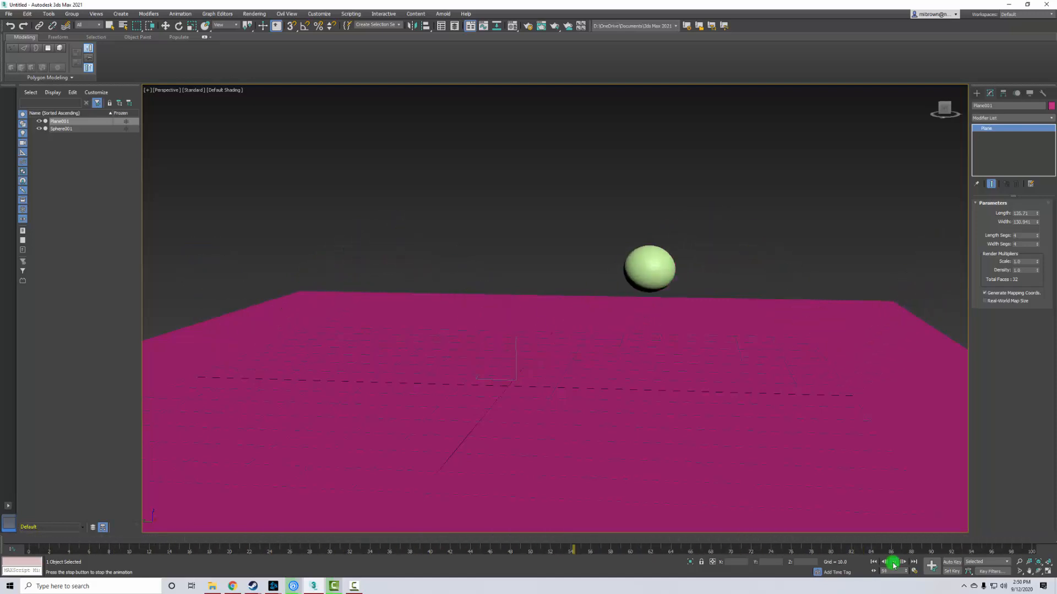
click(892, 562)
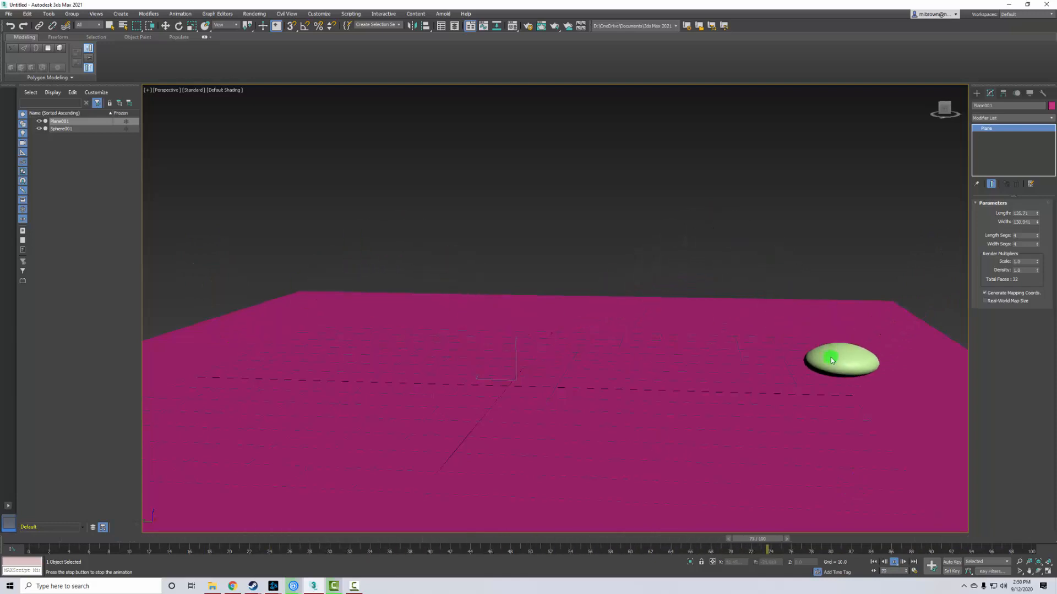
click(898, 562)
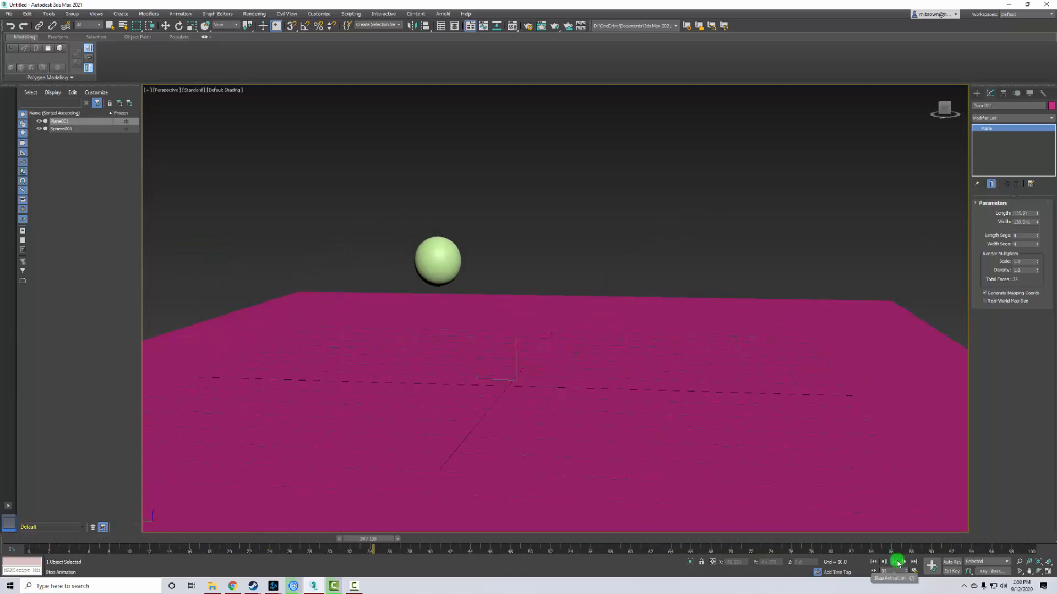
click(897, 562)
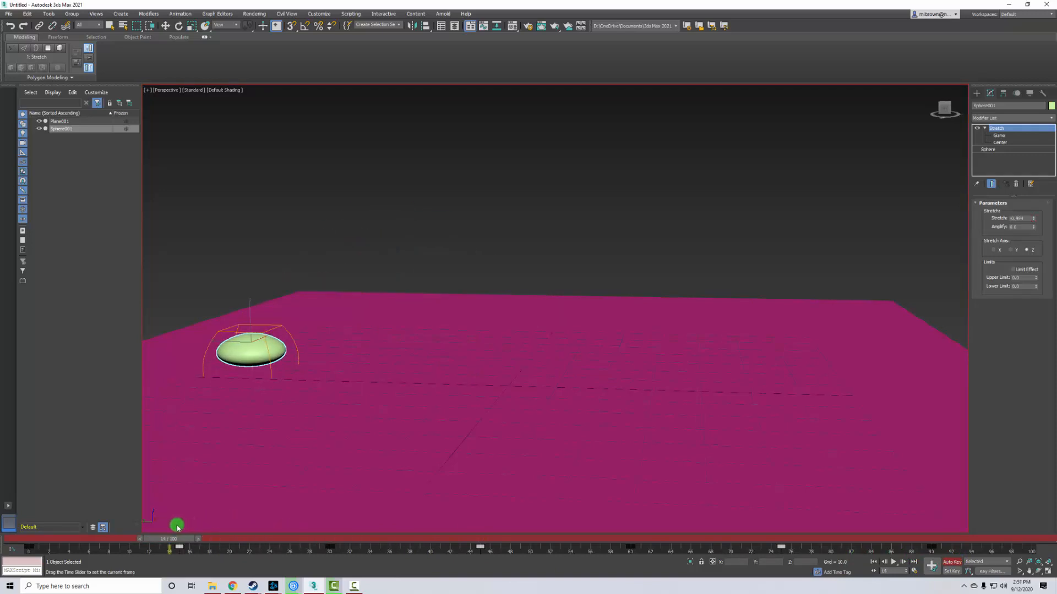
Go to the next landing frame and edit the Stretch amount for a squash
click(1031, 249)
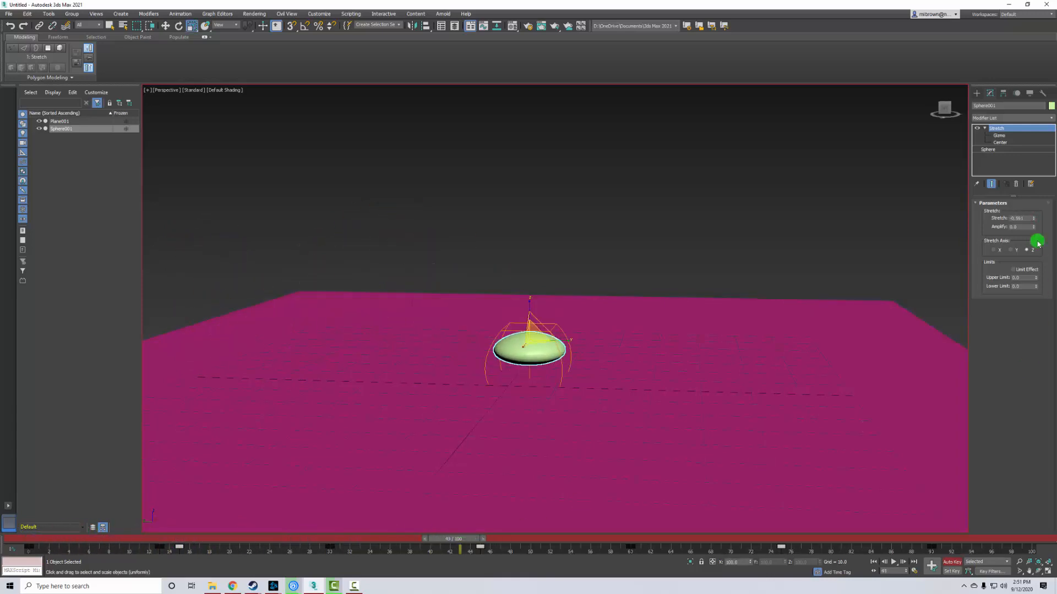
click(1017, 218)
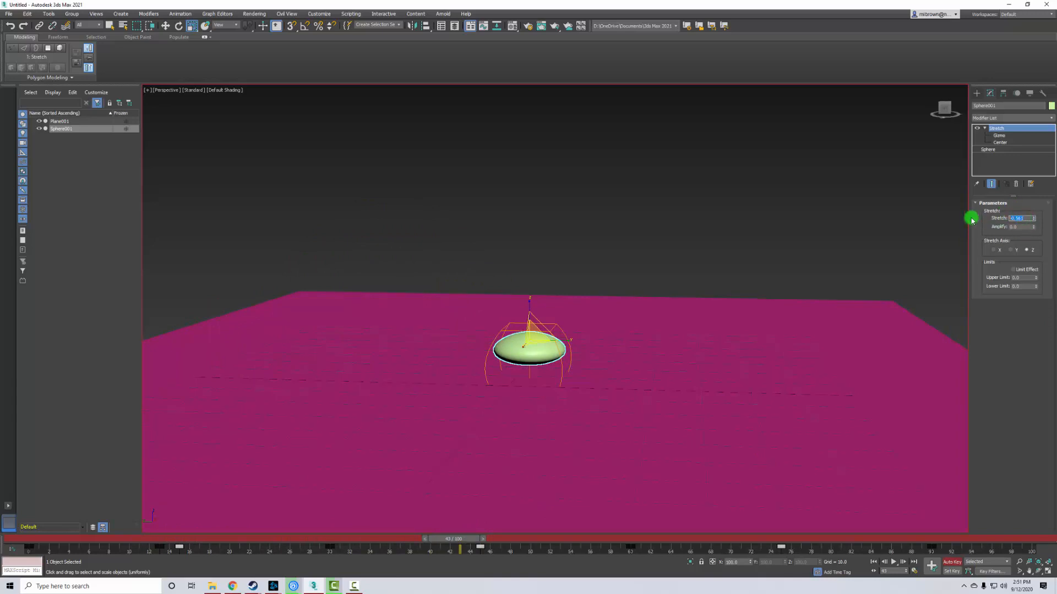